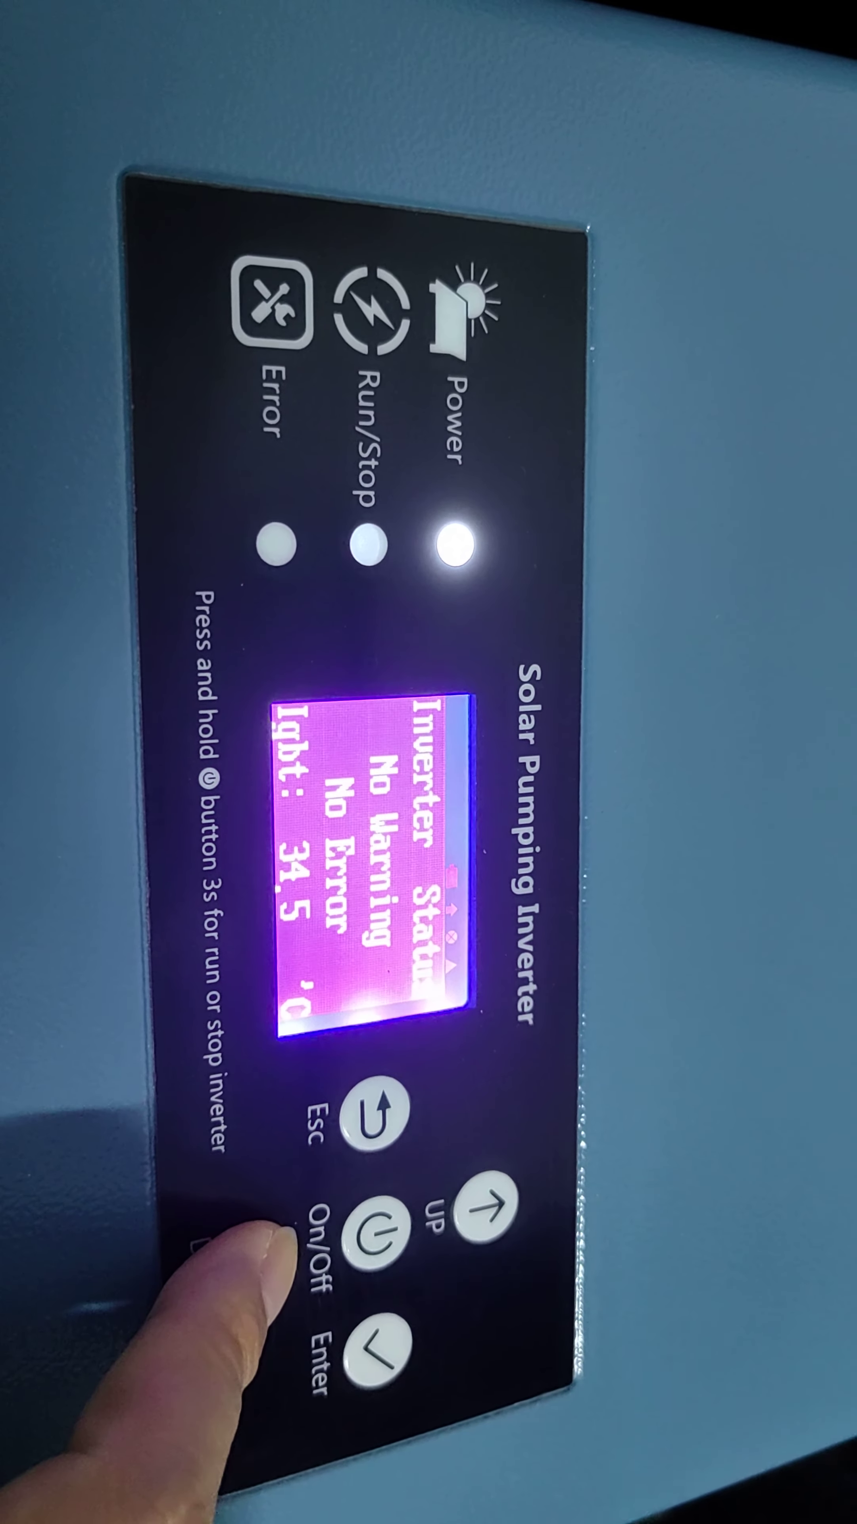
Step: Page through Generated Power back to the main screen reporting OFF (Power Key)
click(376, 1261)
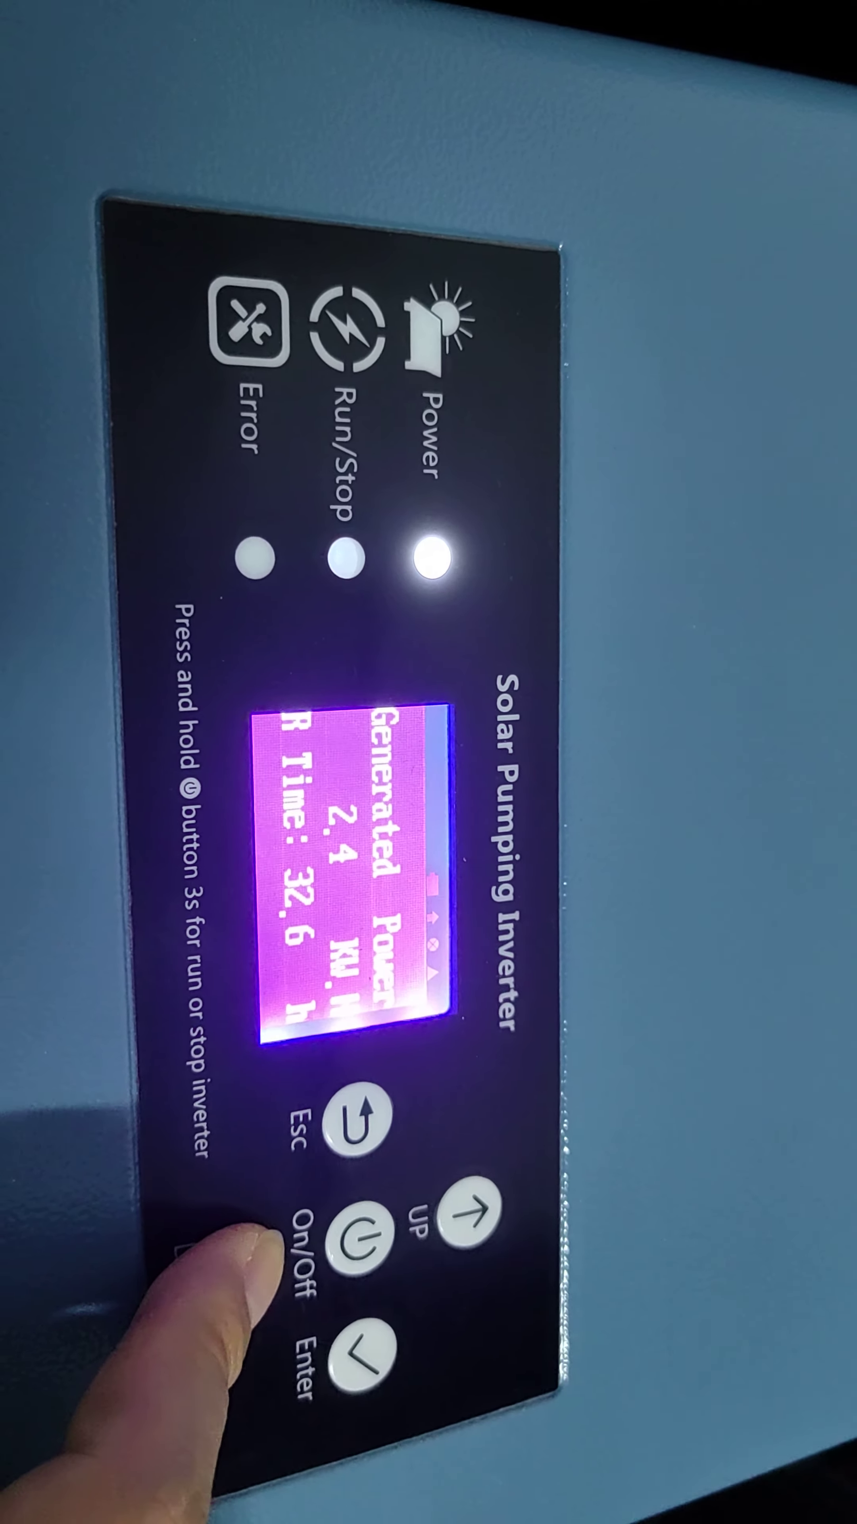
click(364, 1113)
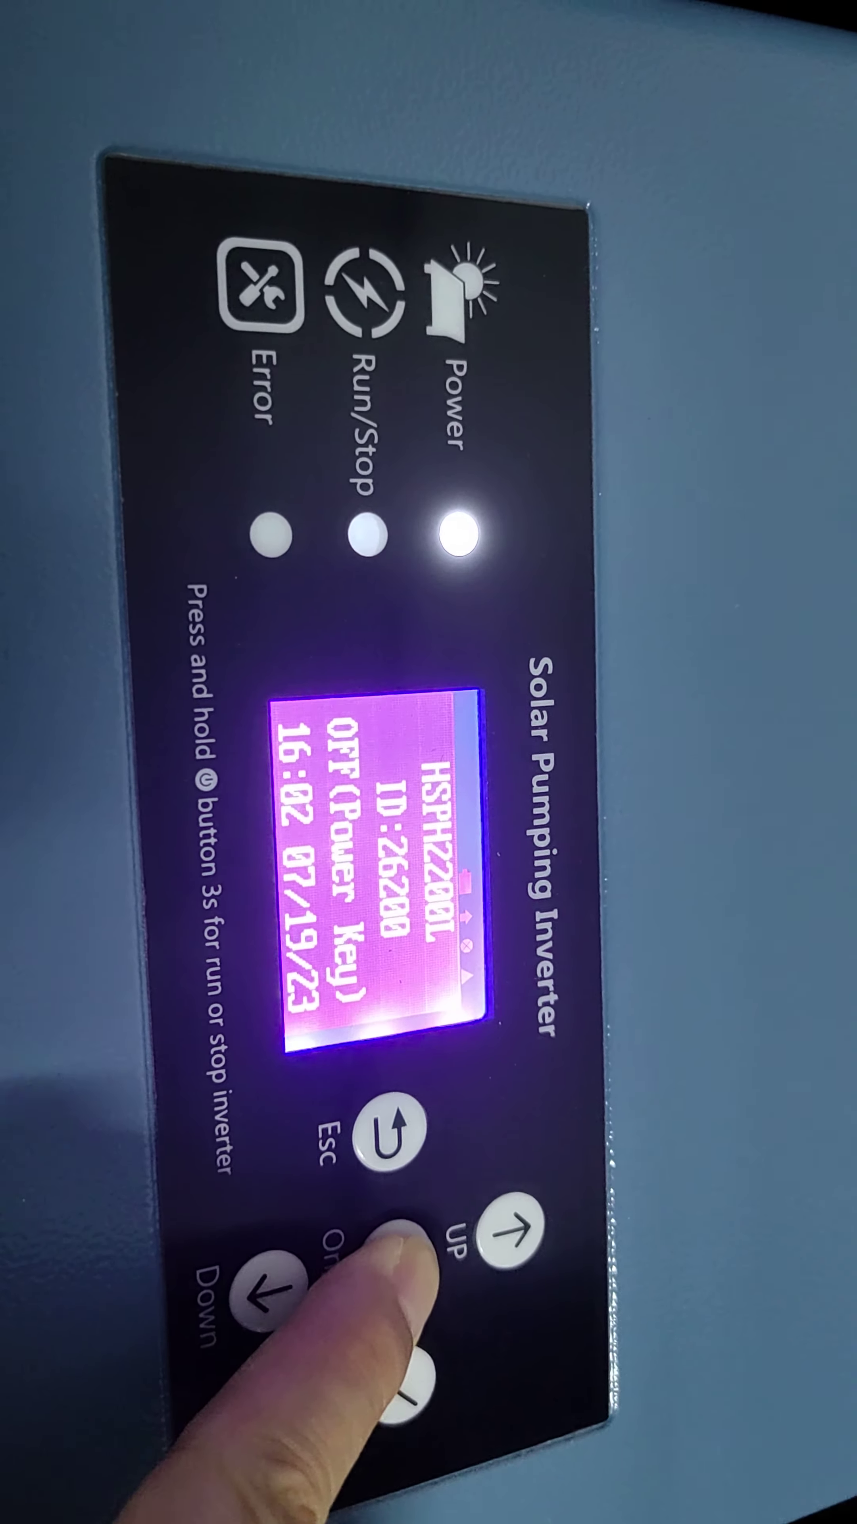
Step: Hold On/Off to start the inverter to ON (Working), then show the Solar/AC voltage readings
click(423, 1283)
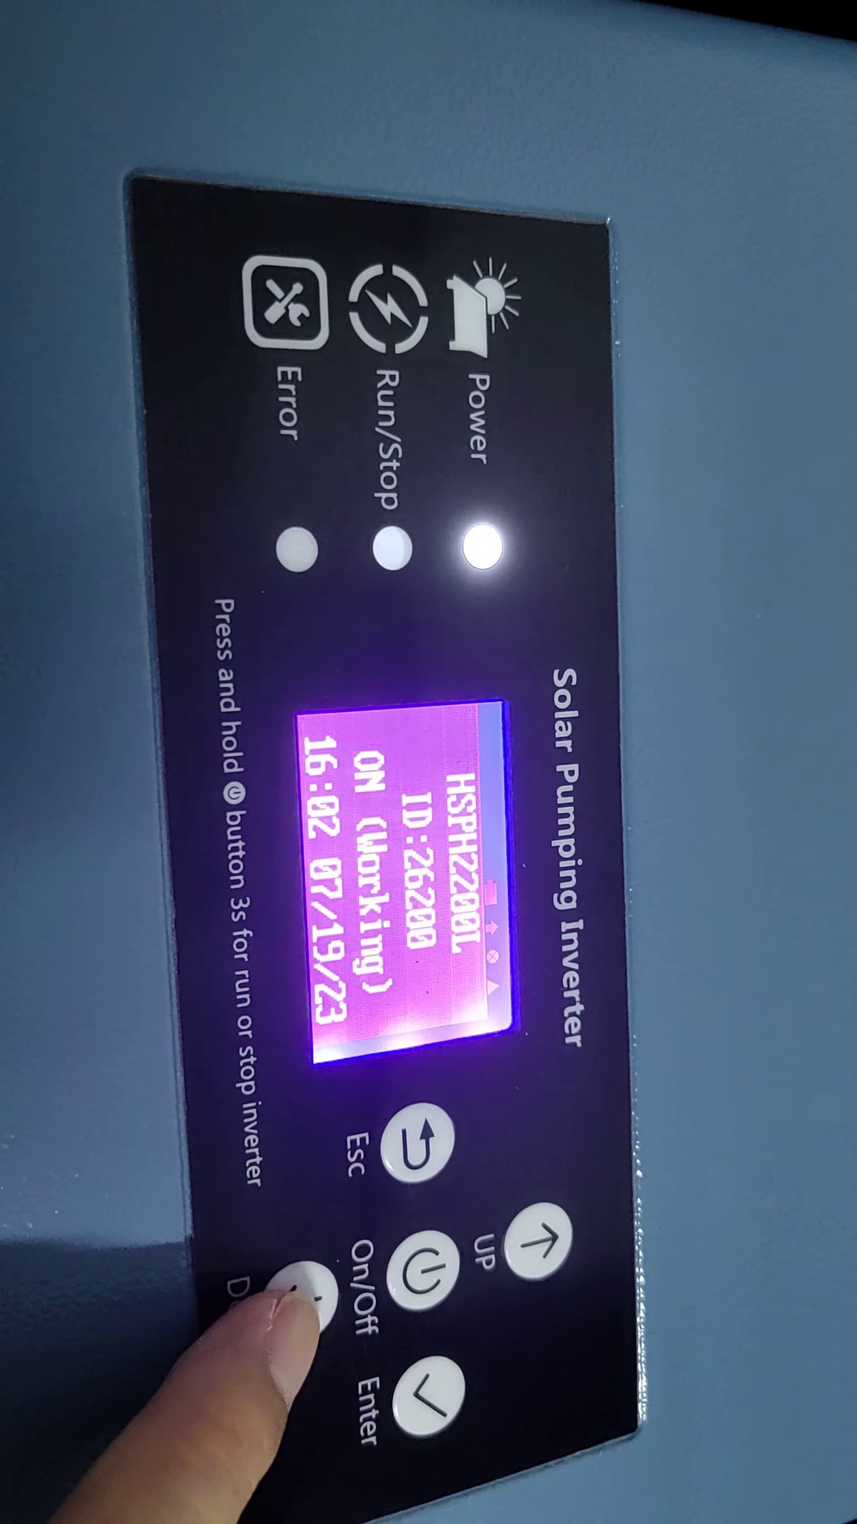
click(306, 1308)
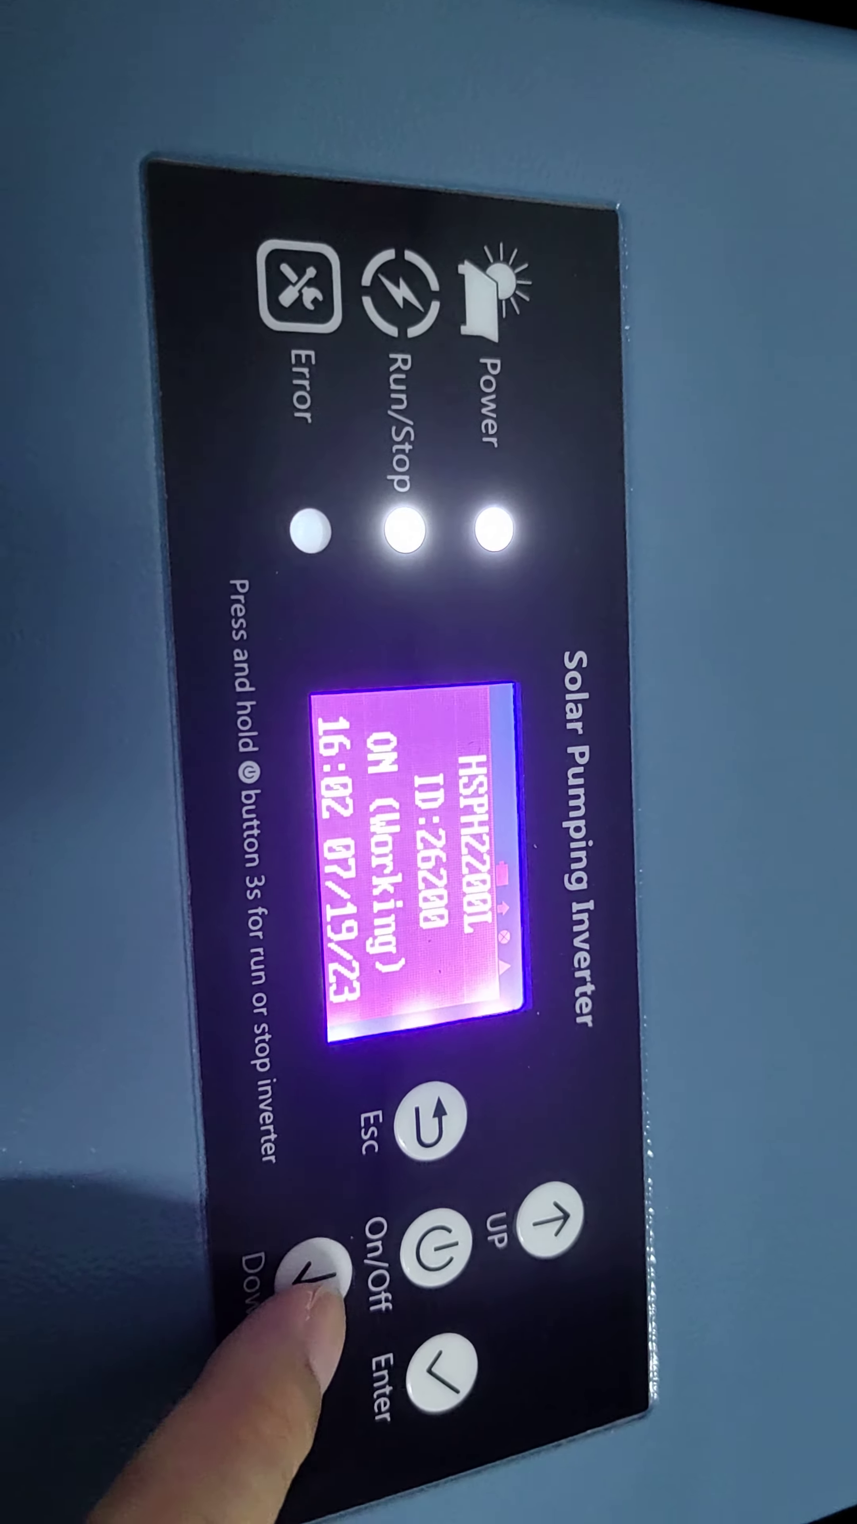
click(321, 1273)
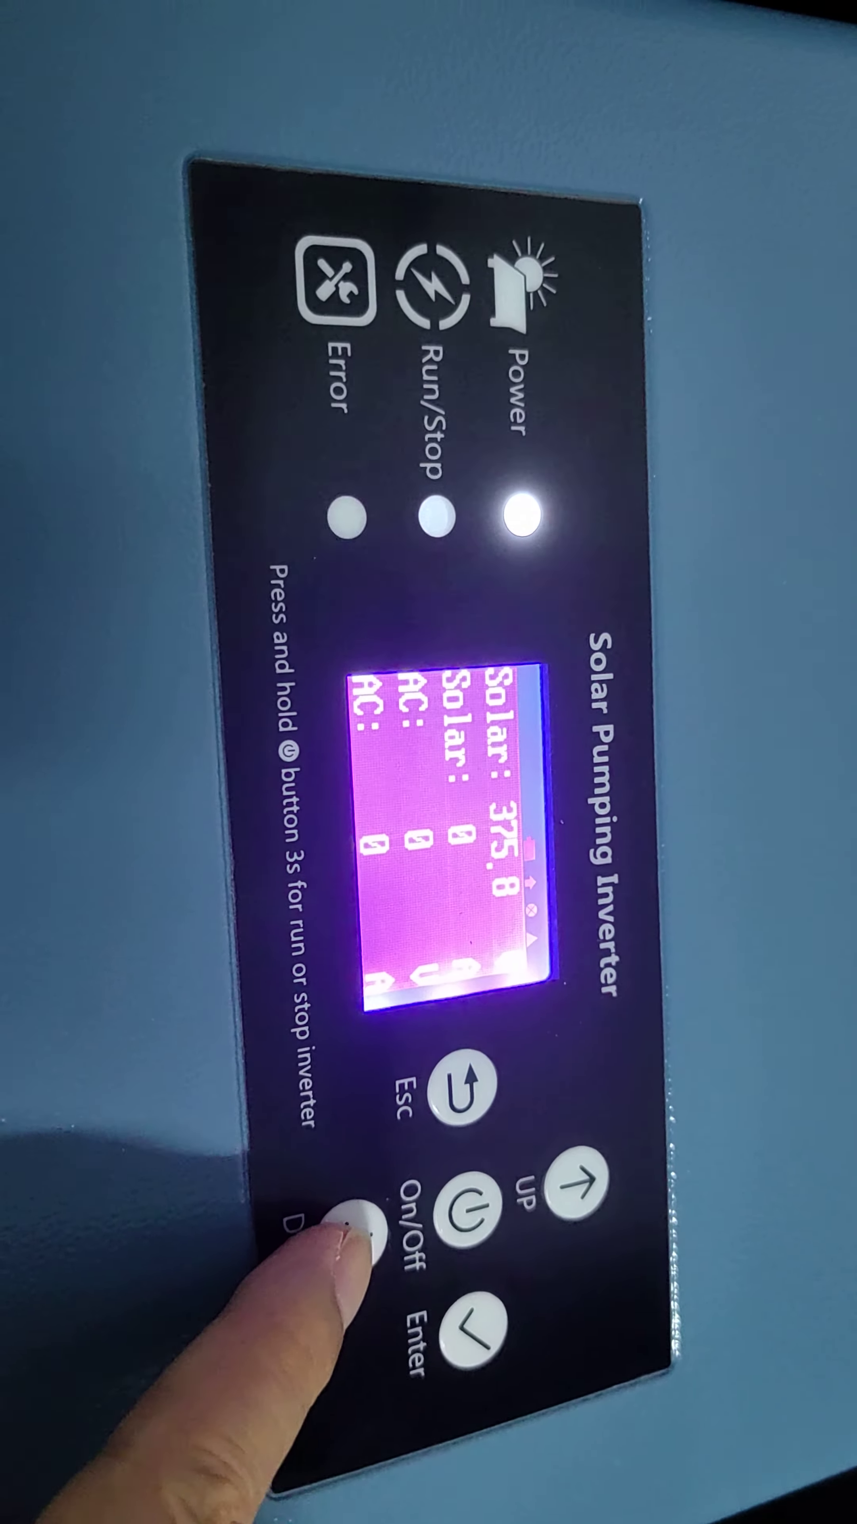